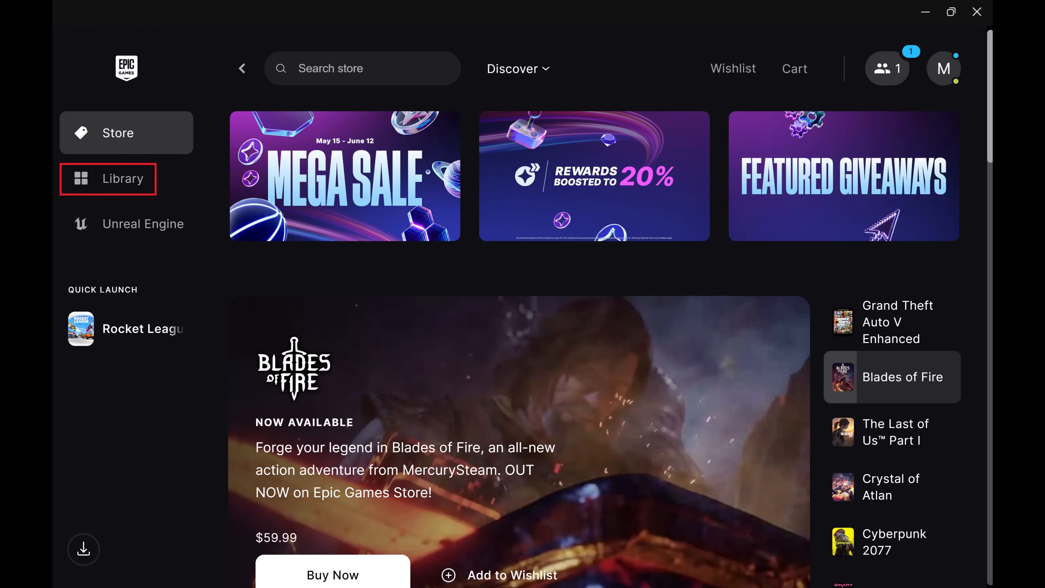
Step: Show the Library with Rocket League listed as the installed game
click(123, 178)
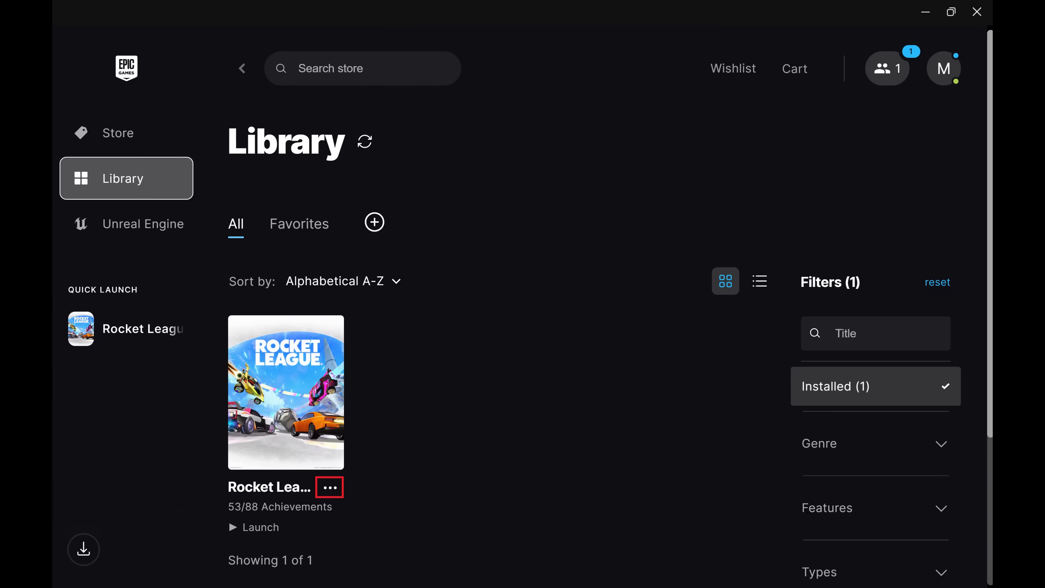
Step: Open Manage from Rocket League's three-dot options menu
click(330, 488)
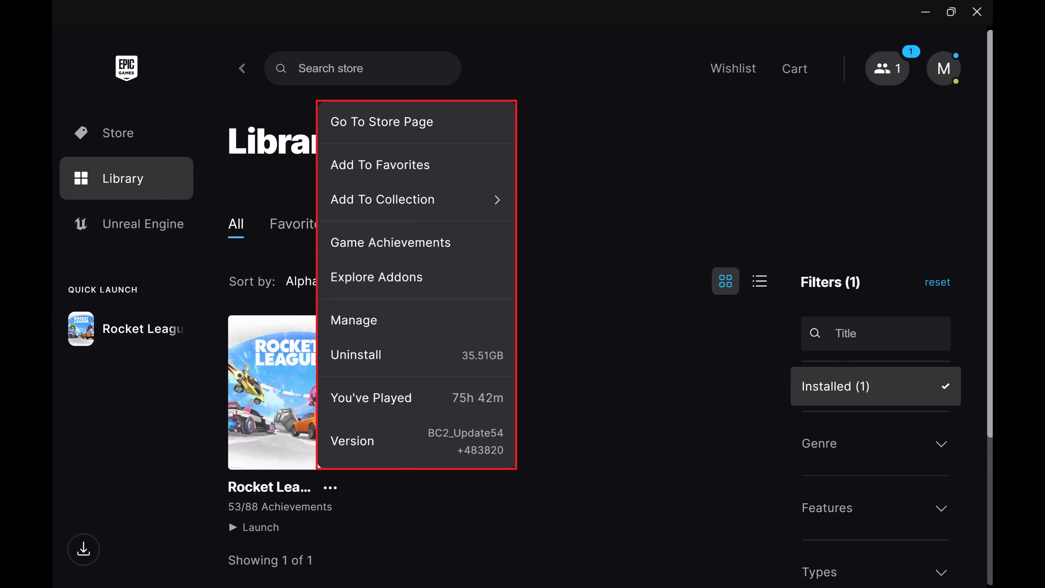
mouse_move(353, 320)
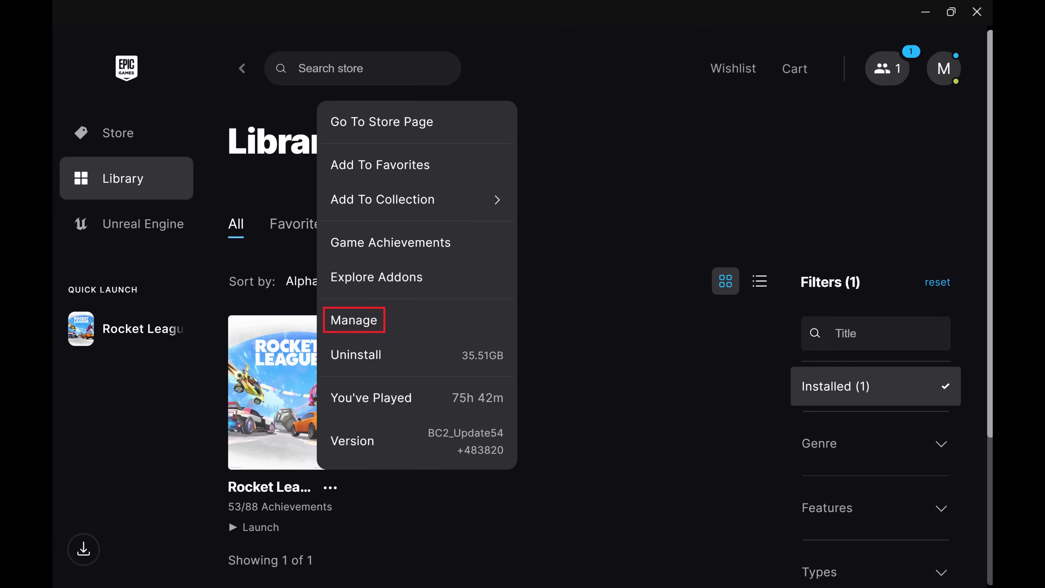
click(354, 320)
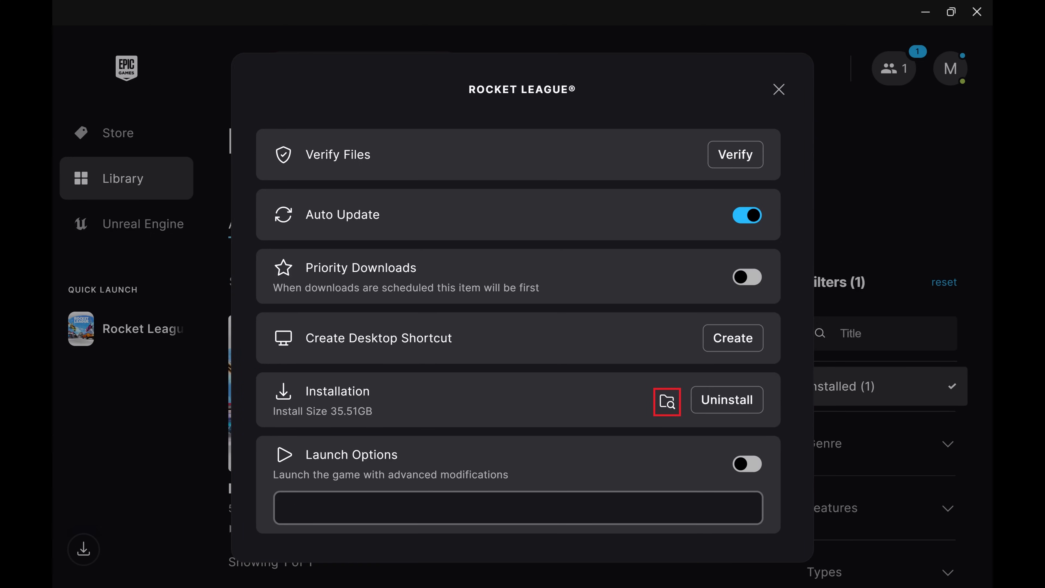
Step: Open the Rocket League installation folder from the Manage dialog's Installation row
click(667, 402)
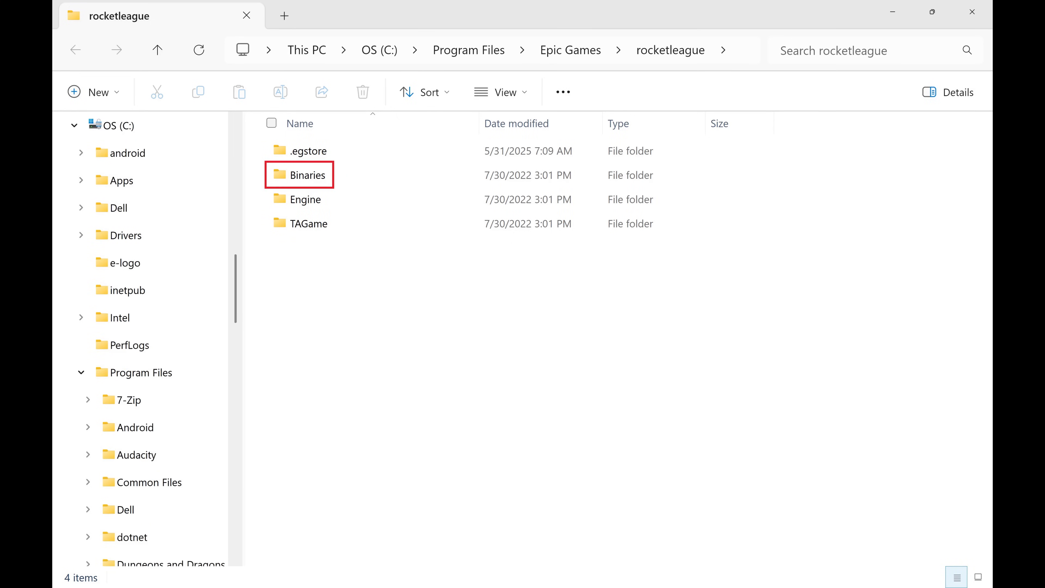
Step: Navigate into Binaries\Win64 where RocketLeague.exe resides
double_click(307, 175)
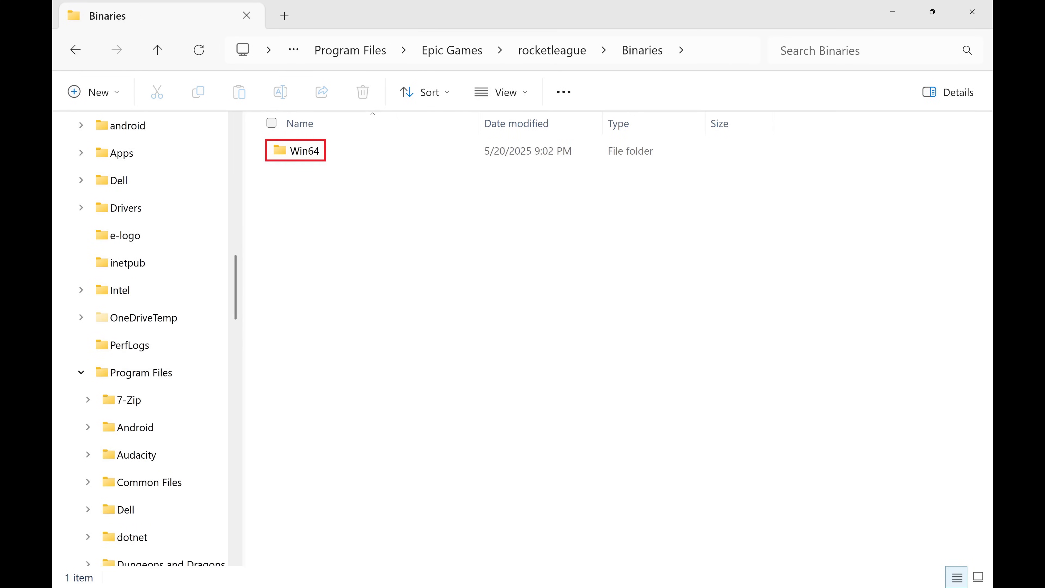
double_click(295, 150)
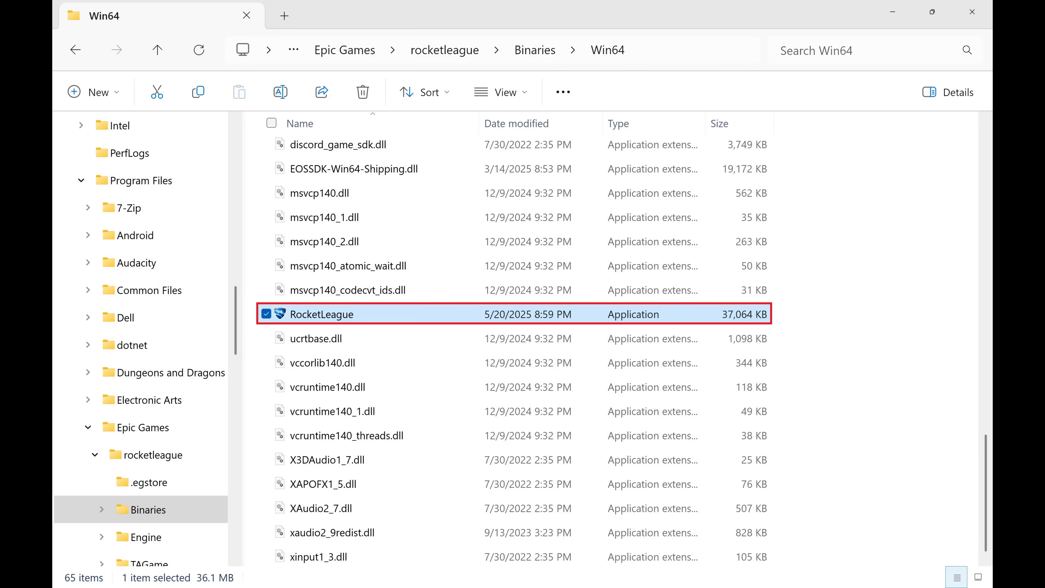
Step: Open RocketLeague.exe's Properties on the Compatibility tab
right_click(322, 314)
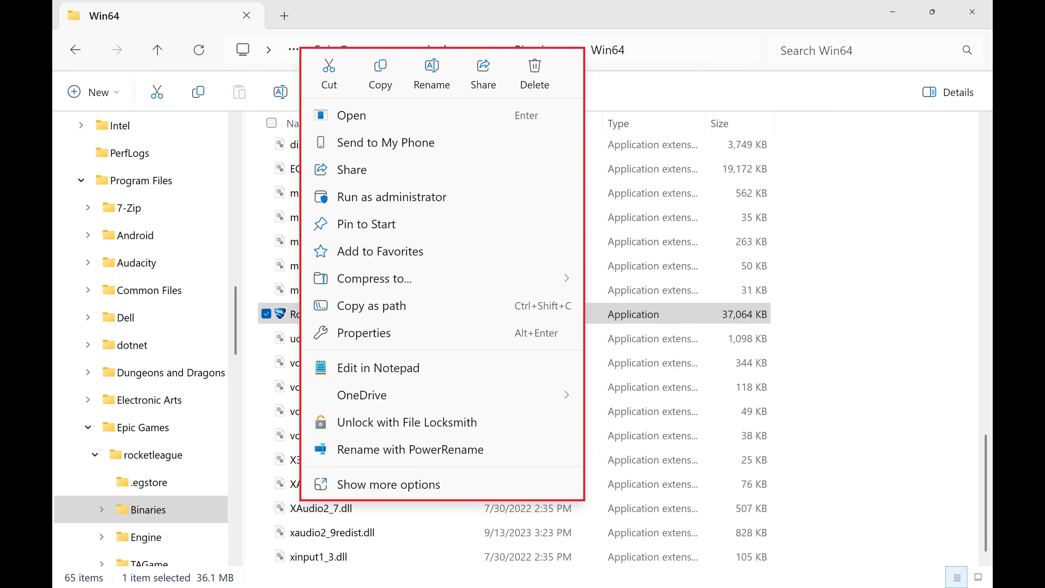
mouse_move(364, 333)
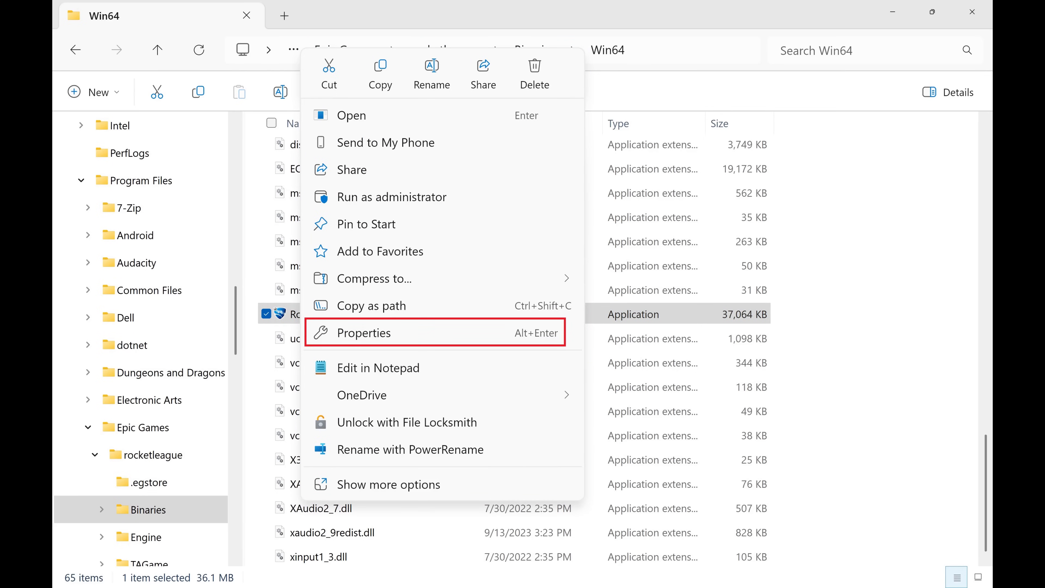
click(364, 333)
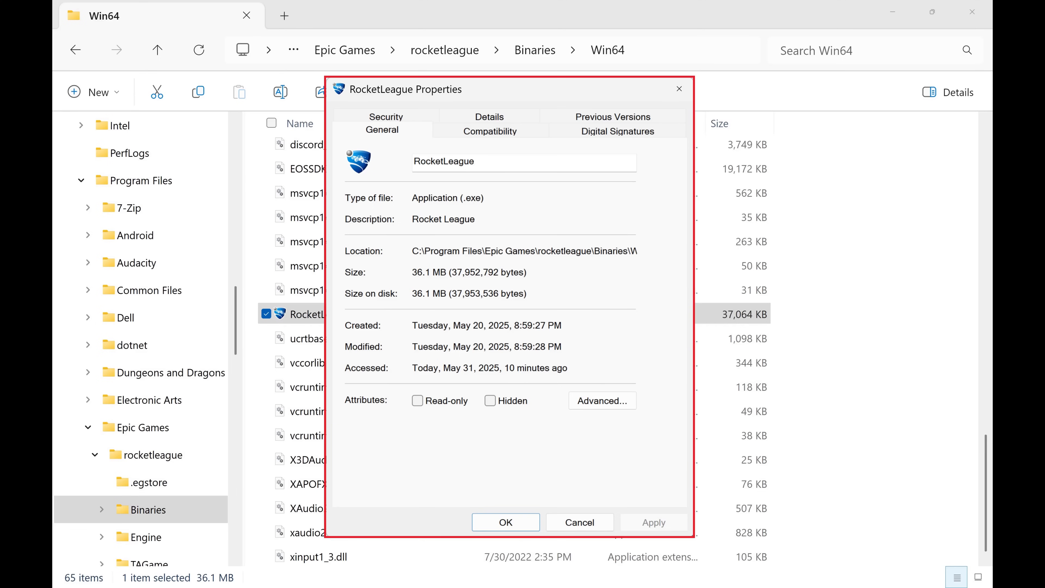
click(489, 131)
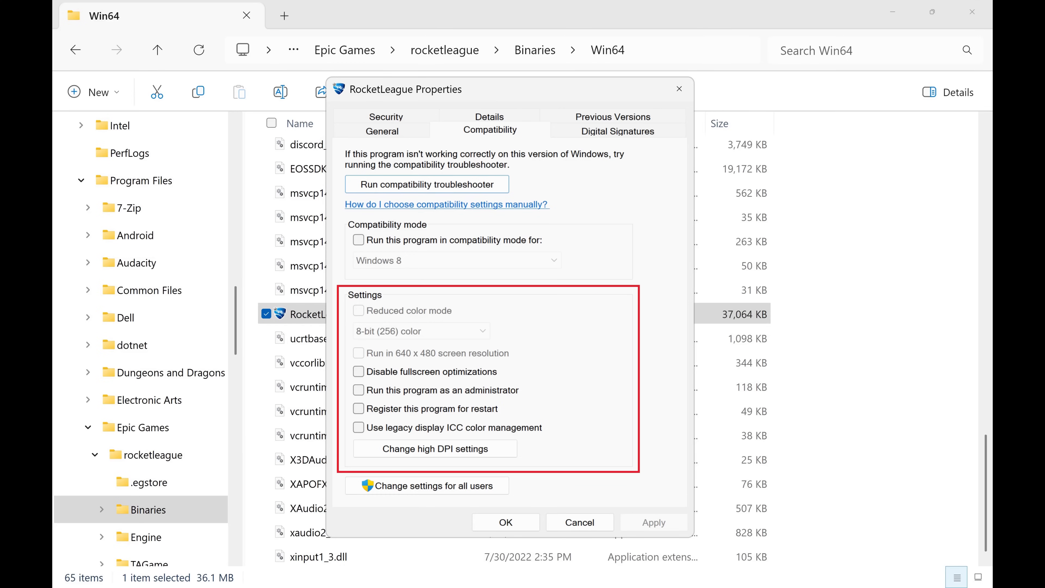
Step: Check Disable fullscreen optimizations and apply it
click(358, 372)
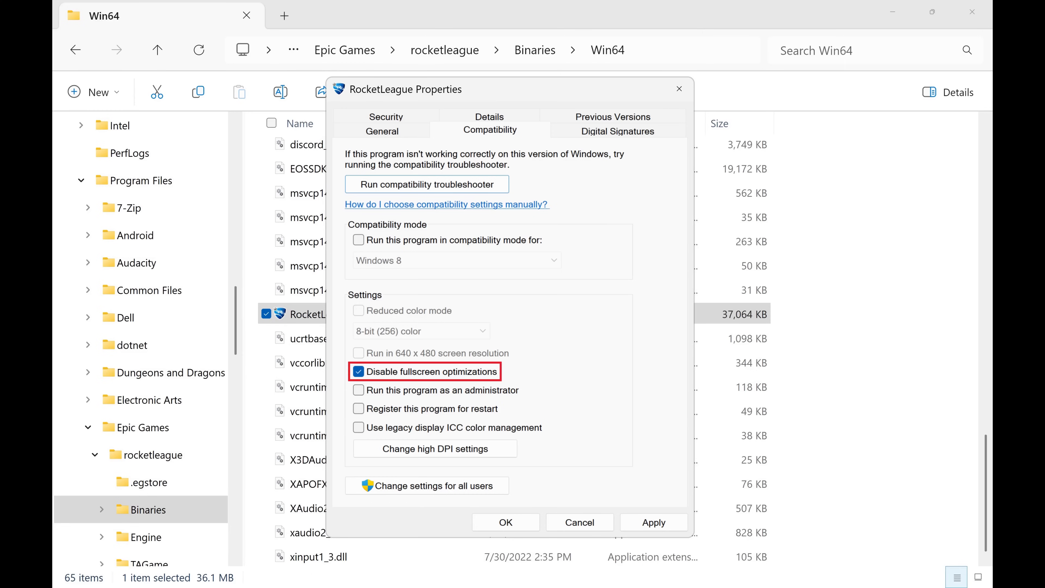
click(654, 522)
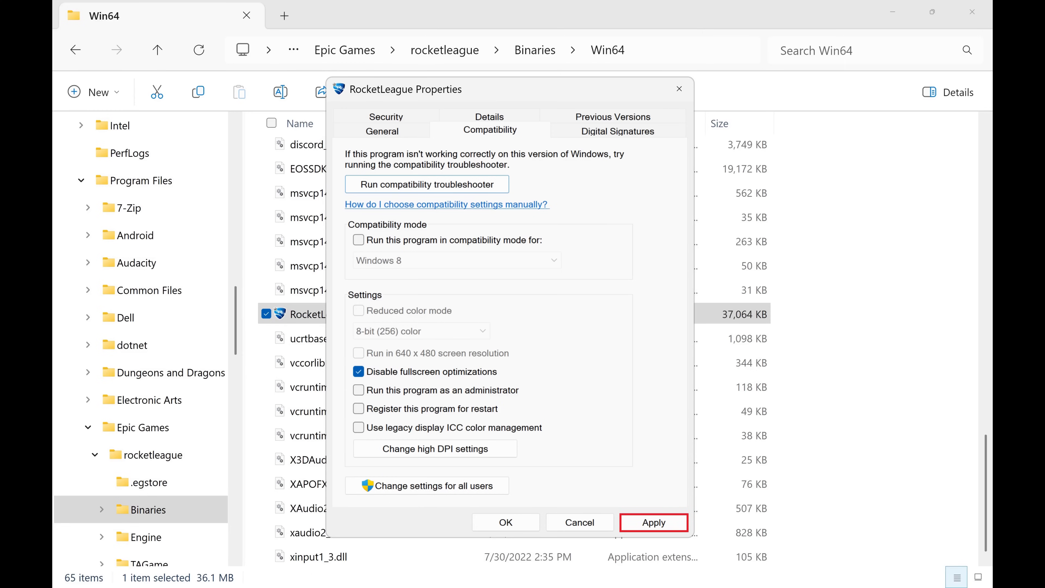